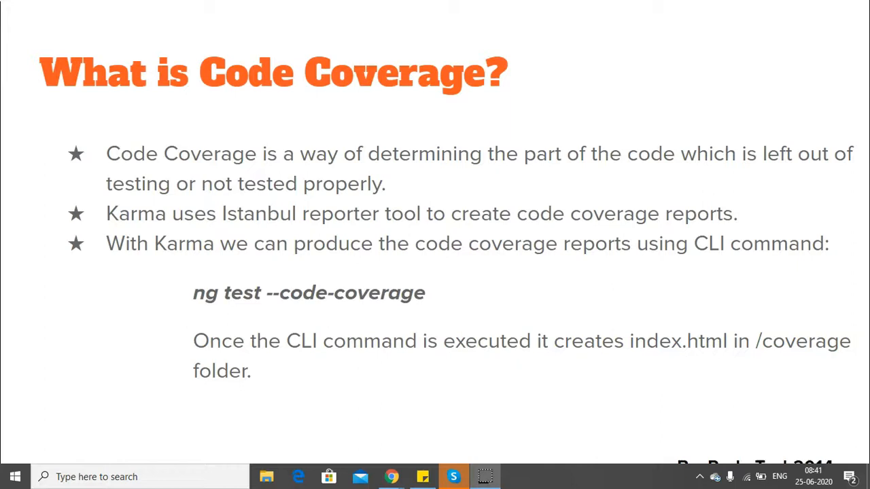
mouse_move(129, 189)
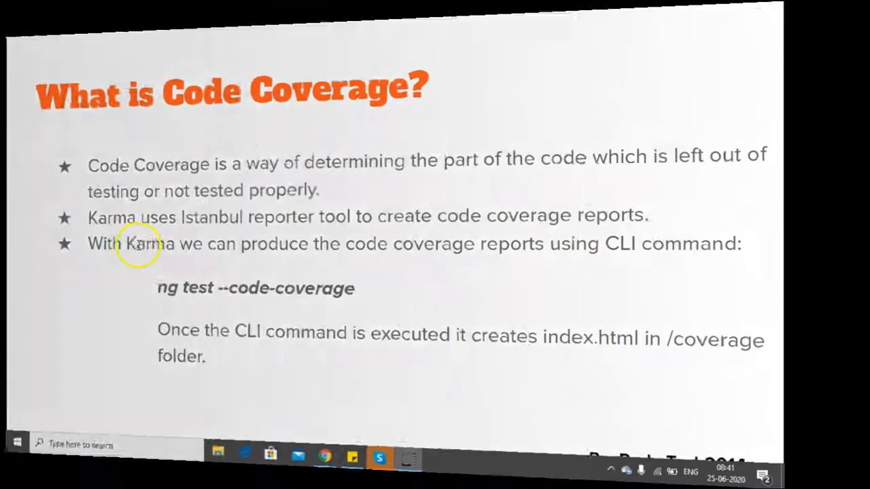
- Leave the slideshow and bring up karma.conf.js in VS Code
left_click(409, 457)
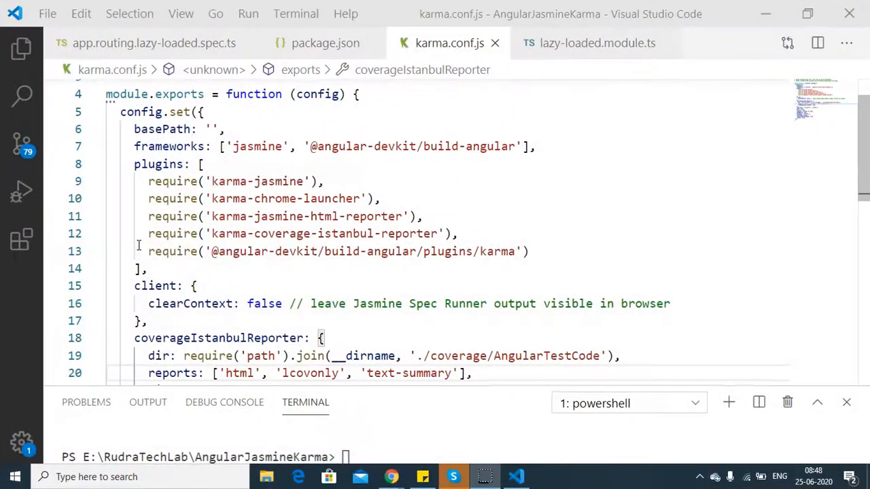
- Highlight the karma-coverage-istanbul-reporter require line and scroll down the config
double_click(269, 233)
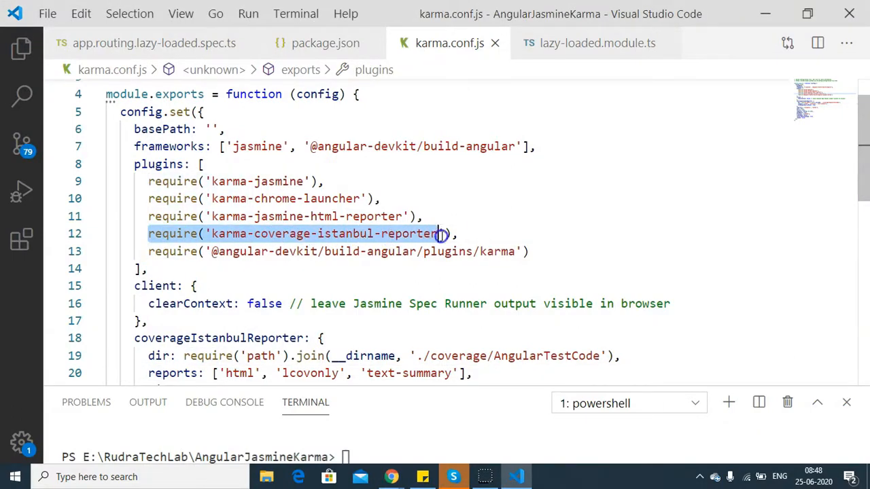
scroll("down", 3)
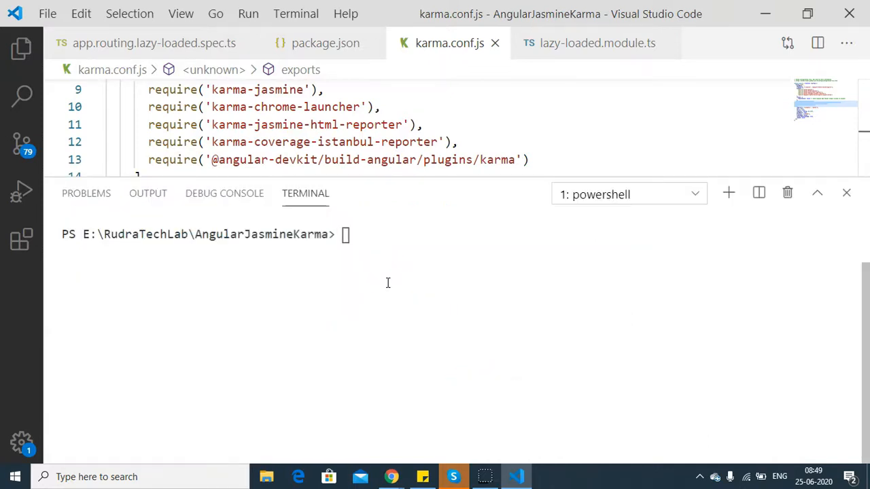
- Run 'ng test --code-coverage' in the PowerShell terminal
type("ng test --co")
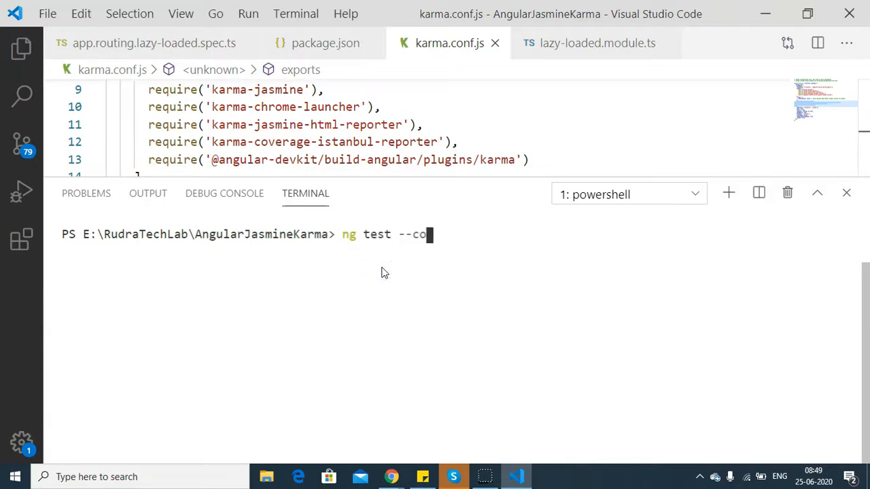
key("Enter")
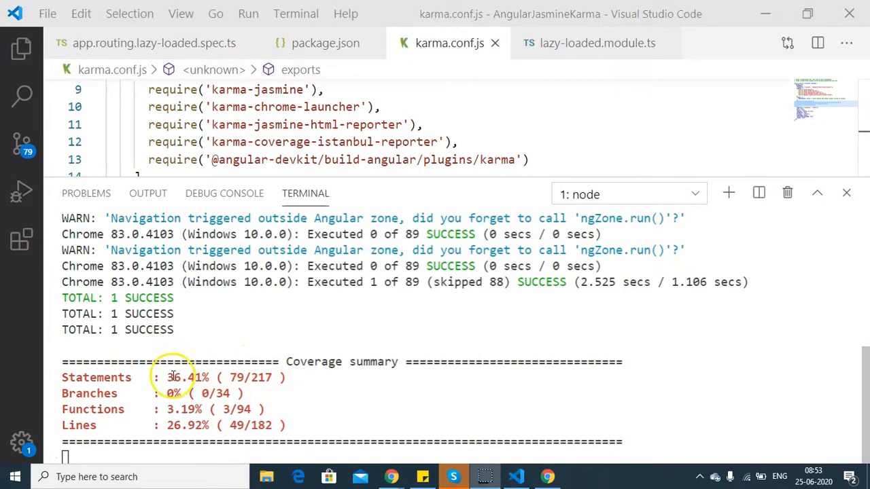
mouse_move(68, 383)
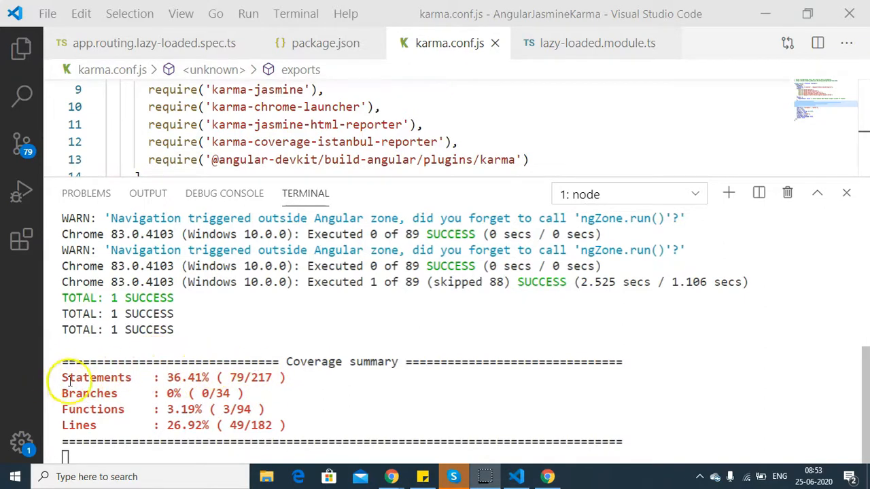
double_click(96, 378)
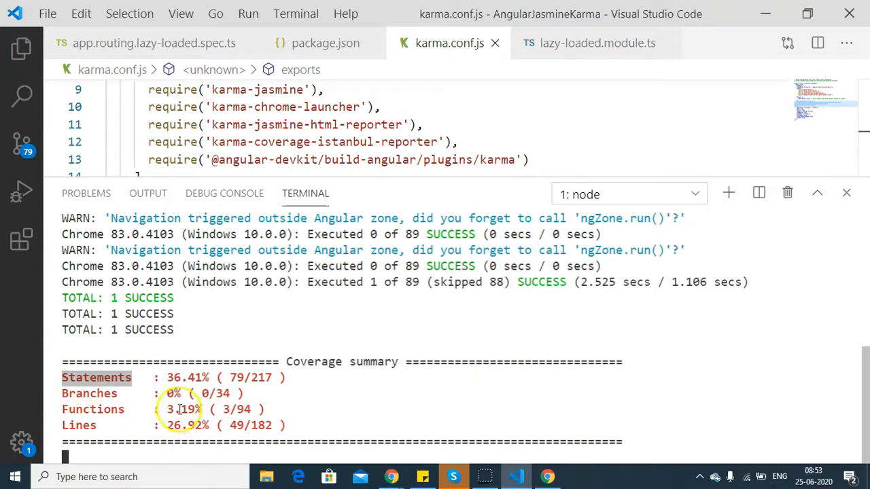
double_click(187, 377)
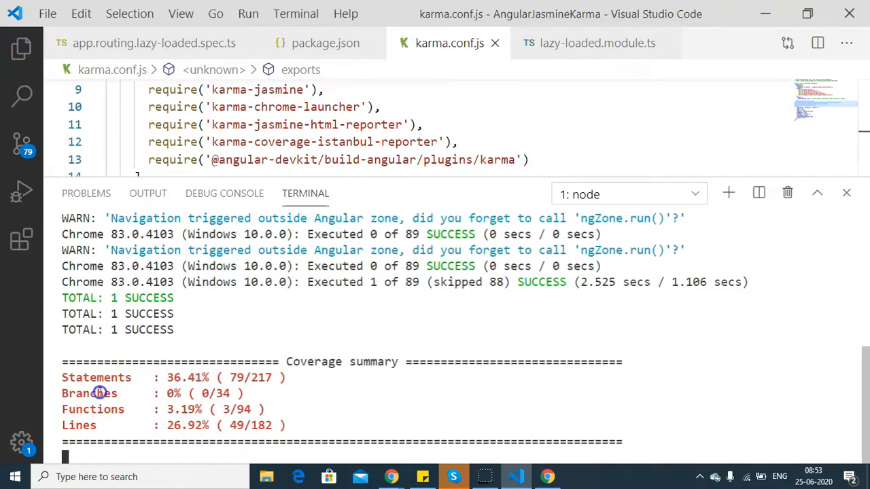
double_click(89, 393)
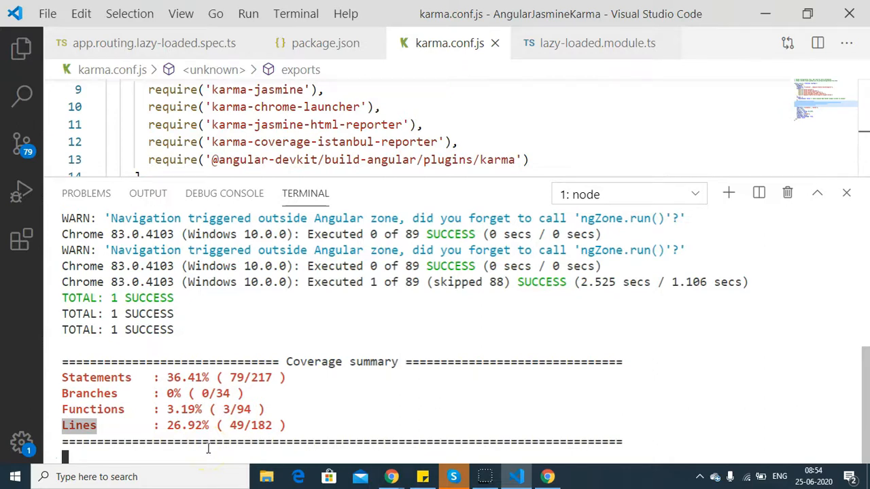
- Open coverage/AngularTestCode/index.html from the Explorer in the default browser
left_click(20, 61)
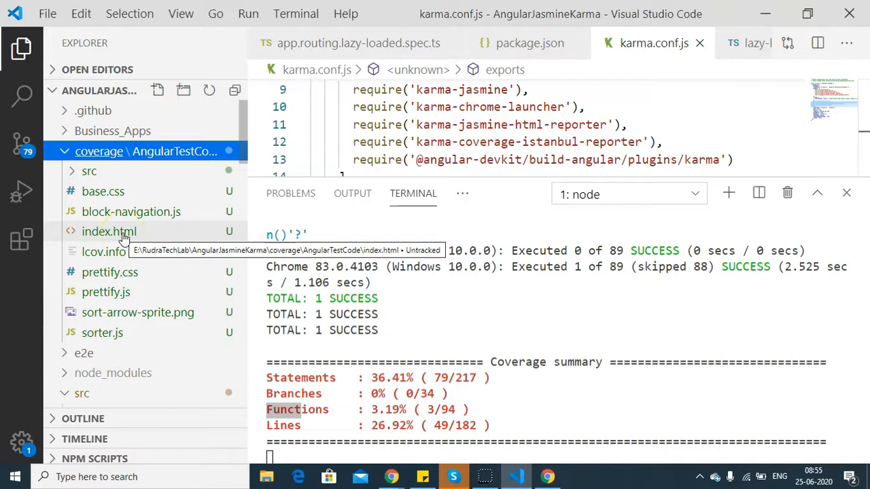
right_click(108, 231)
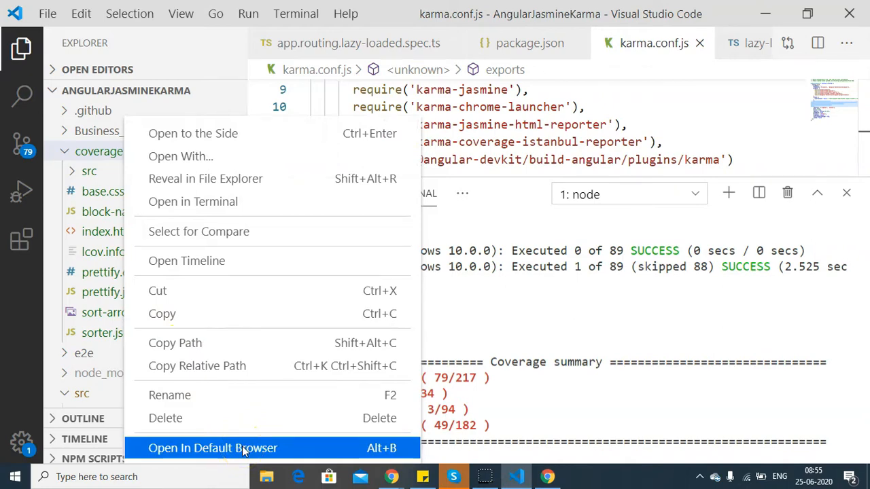
left_click(212, 448)
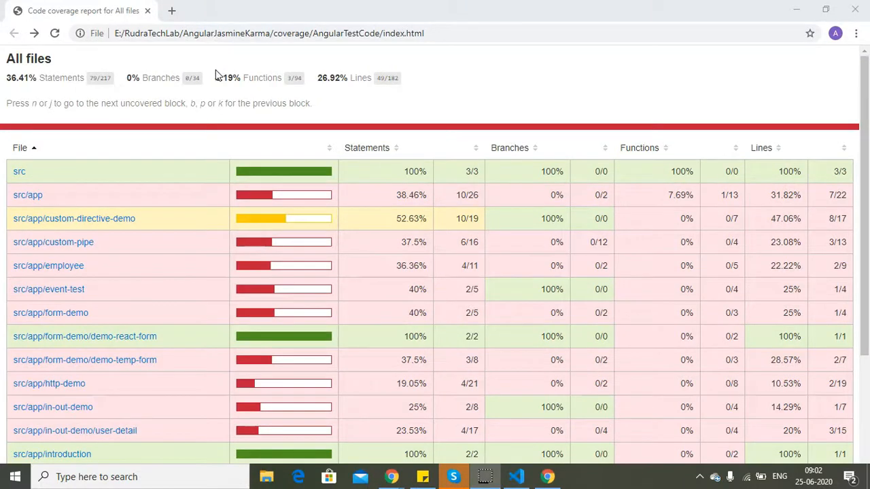
mouse_move(134, 242)
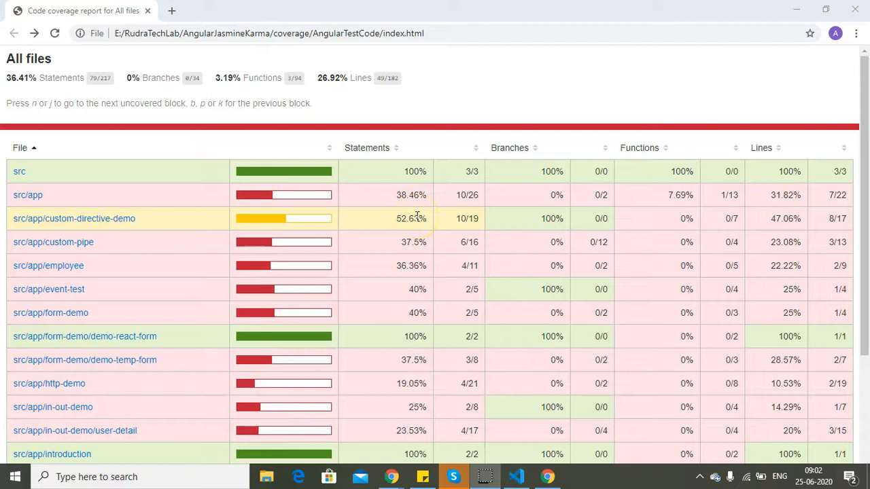
mouse_move(263, 189)
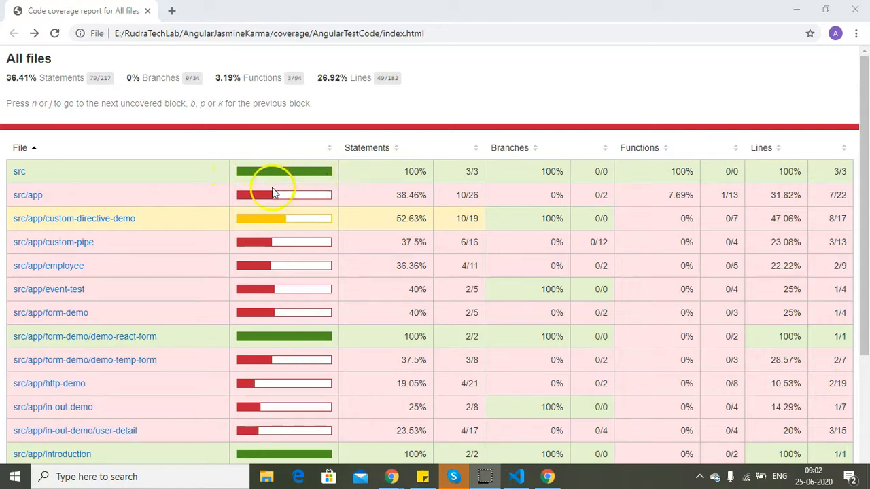
mouse_move(254, 200)
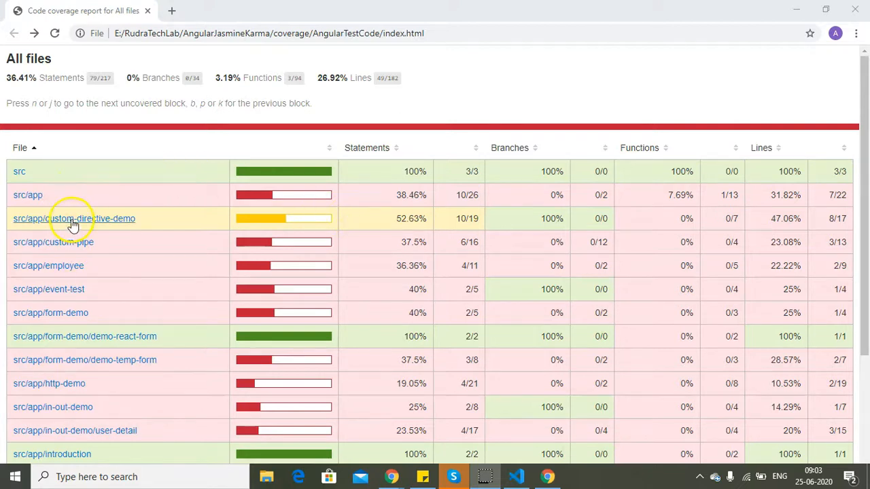
- Open the src/app/custom-directive-demo coverage page from the report table
left_click(75, 218)
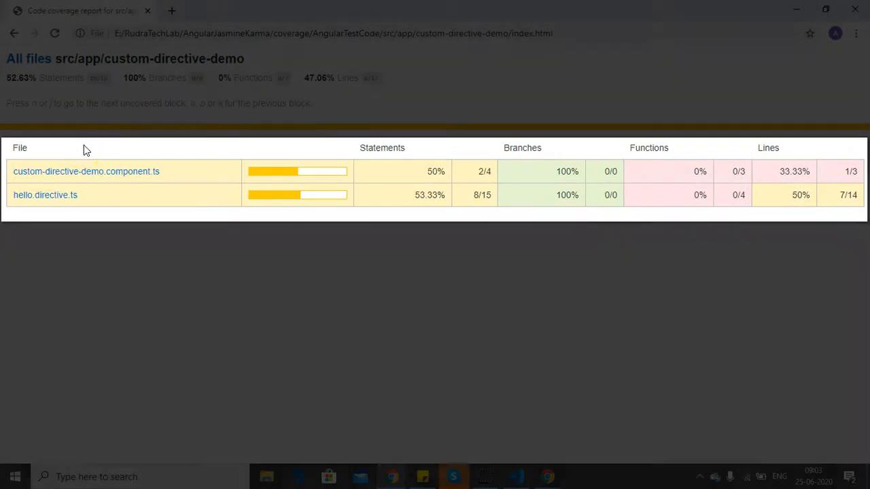
mouse_move(401, 182)
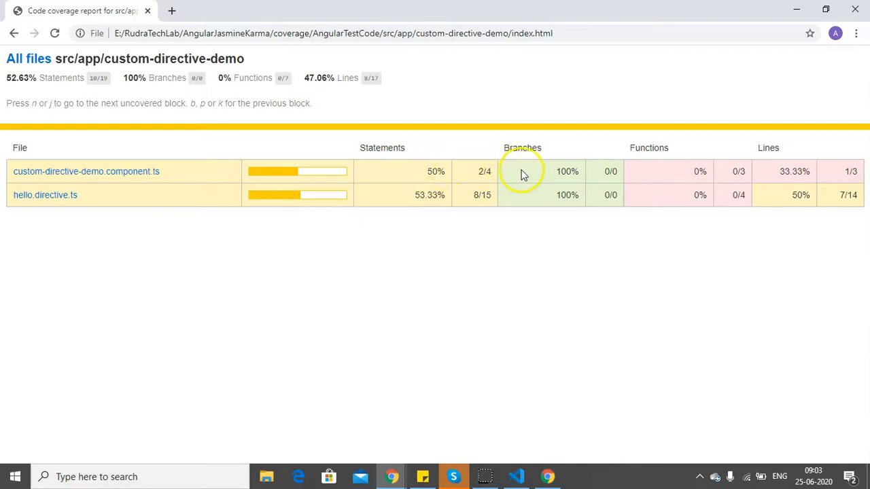
mouse_move(769, 147)
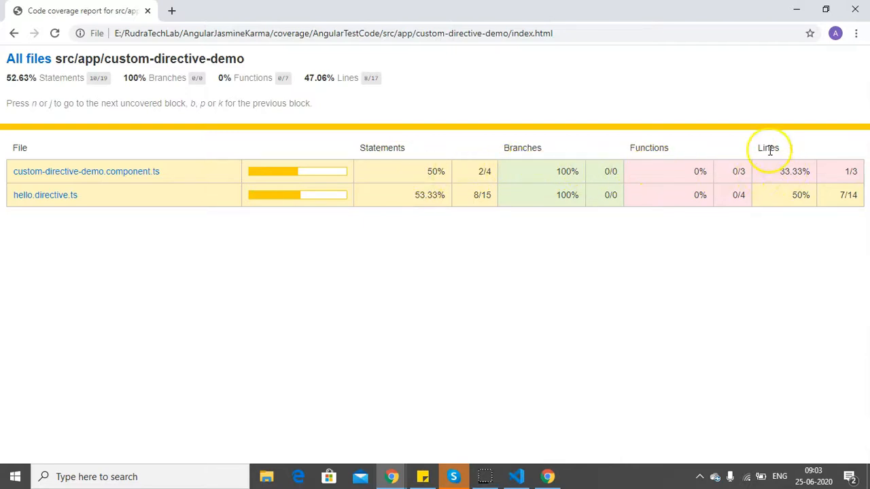
mouse_move(105, 189)
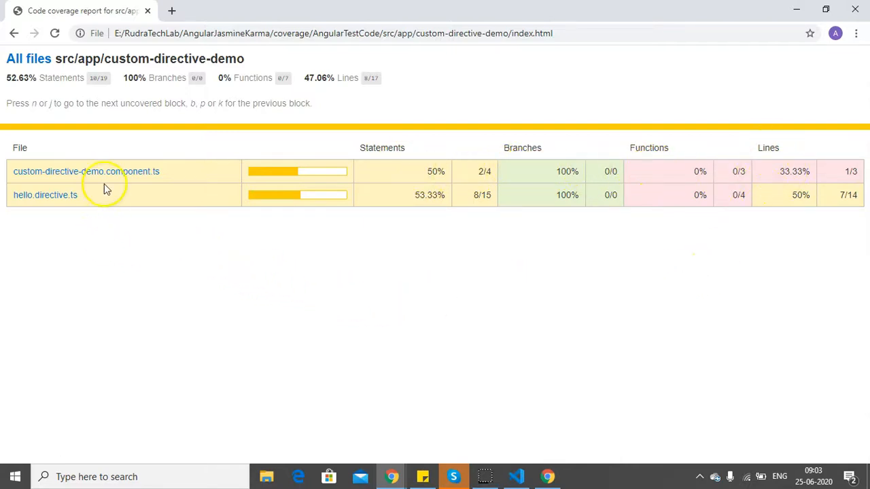
- View custom-directive-demo.component.ts line coverage, showing uncovered constructor, ngOnInit and showDiv
left_click(87, 172)
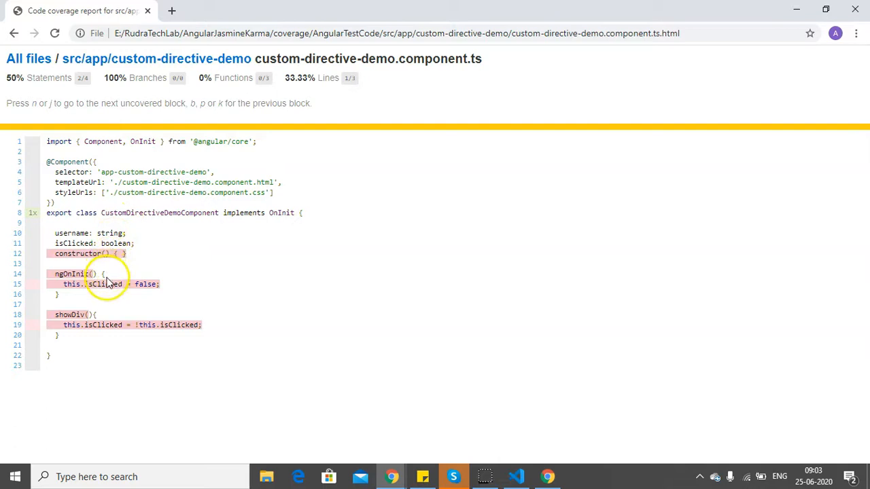
mouse_move(267, 360)
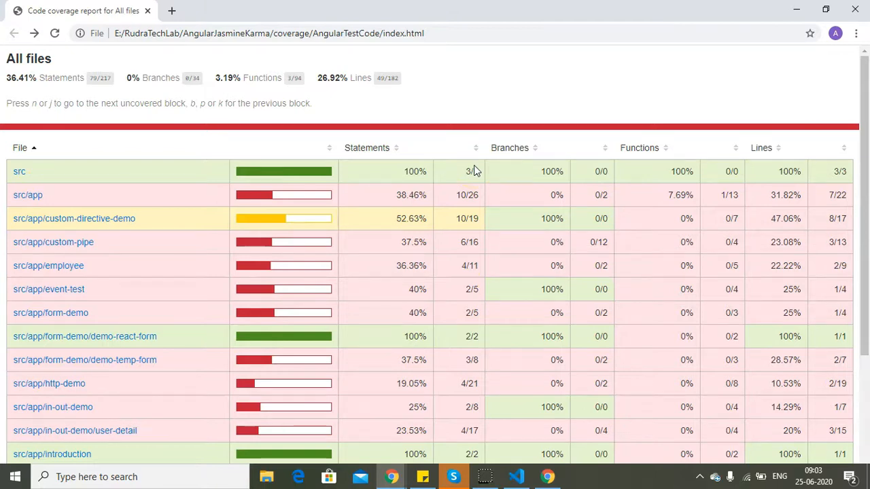
- Scroll the report and open the src/app/form-demo/demo-temp-form coverage page
scroll("down", 3)
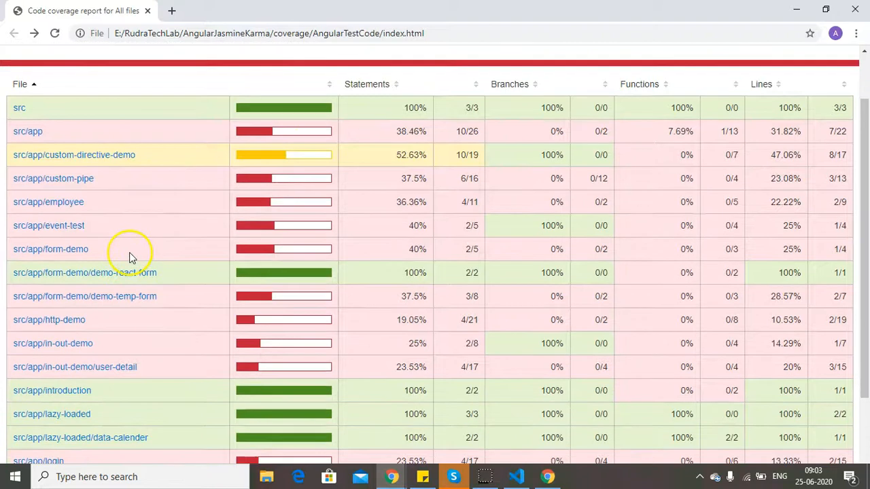
left_click(84, 296)
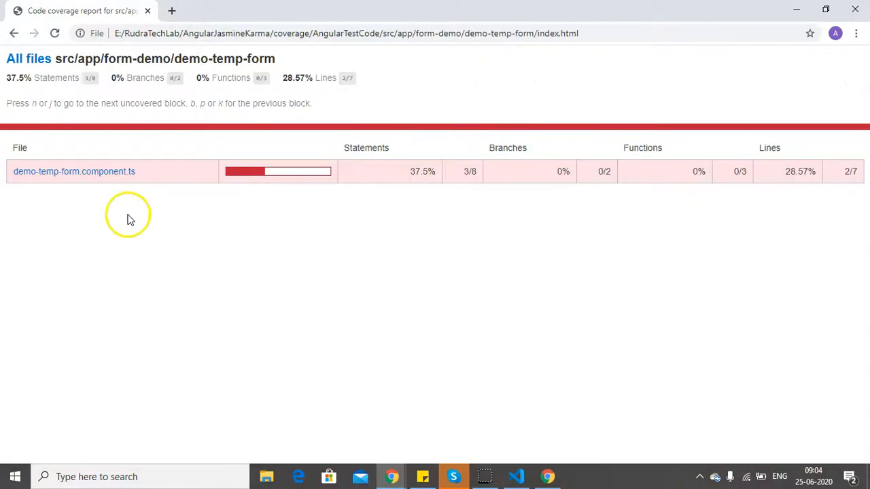
mouse_move(90, 182)
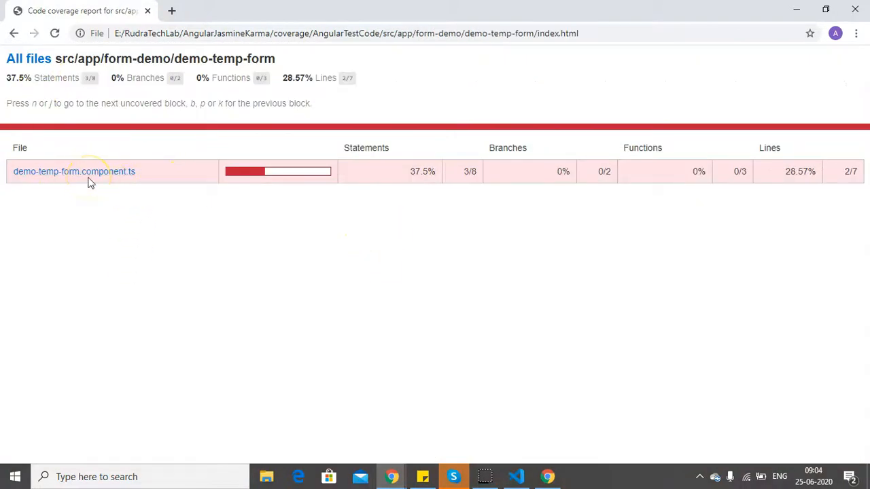